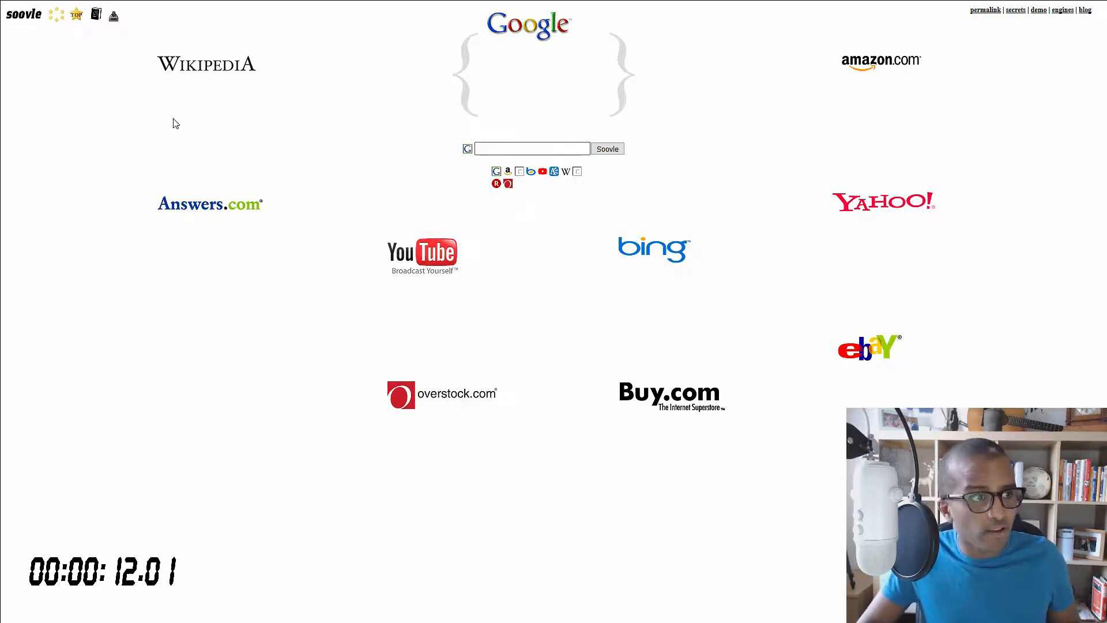
pyautogui.moveTo(674, 422)
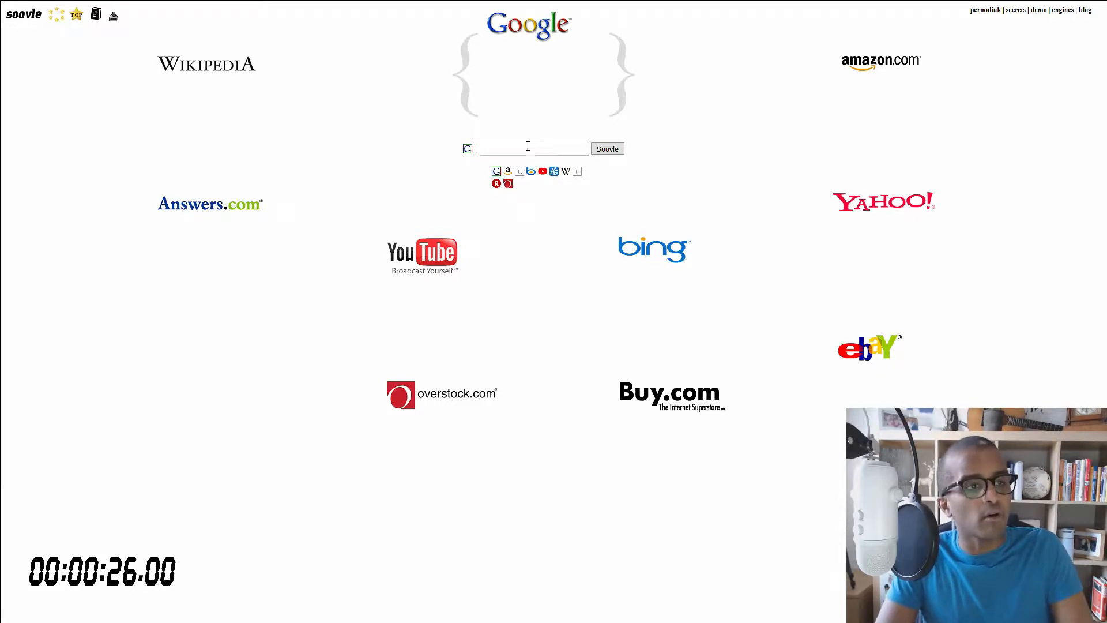
pyautogui.write('london')
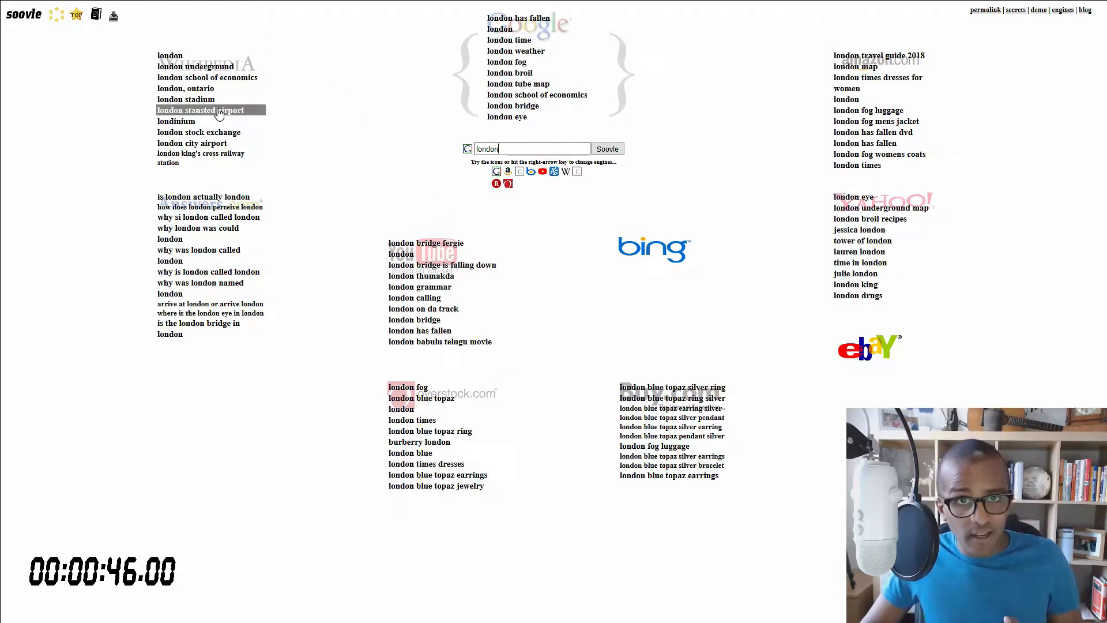
pyautogui.moveTo(200, 99)
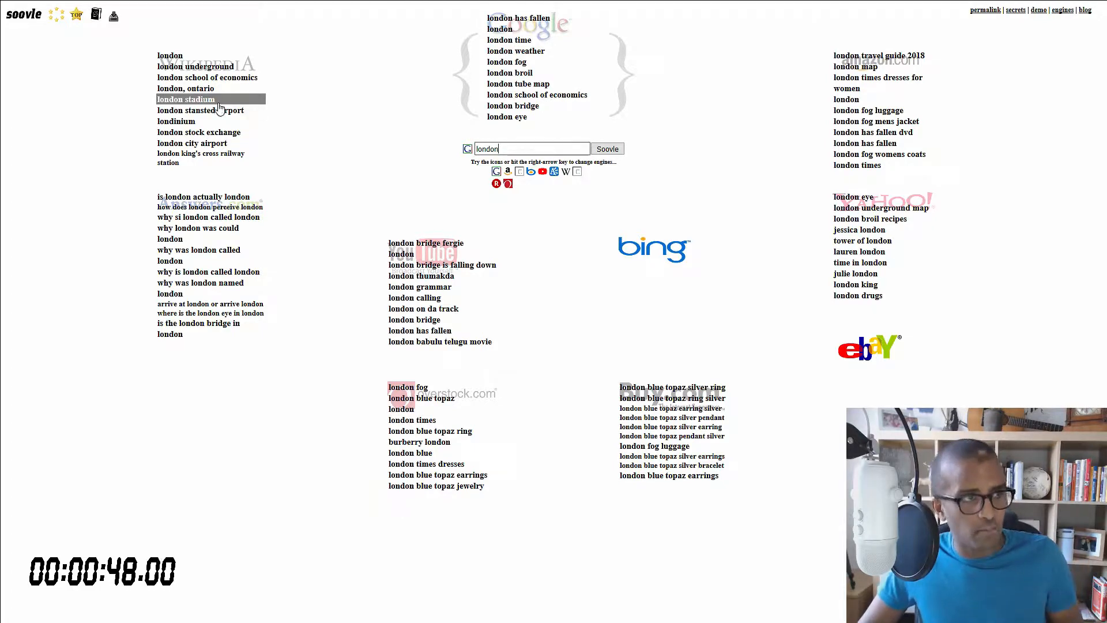
pyautogui.moveTo(207, 78)
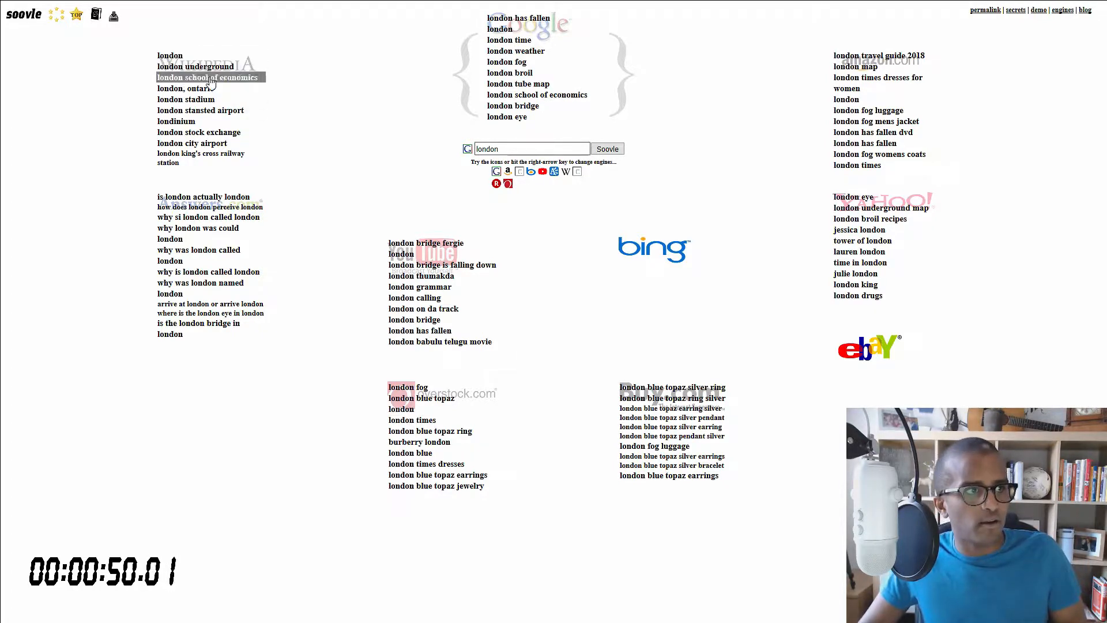
pyautogui.moveTo(205, 122)
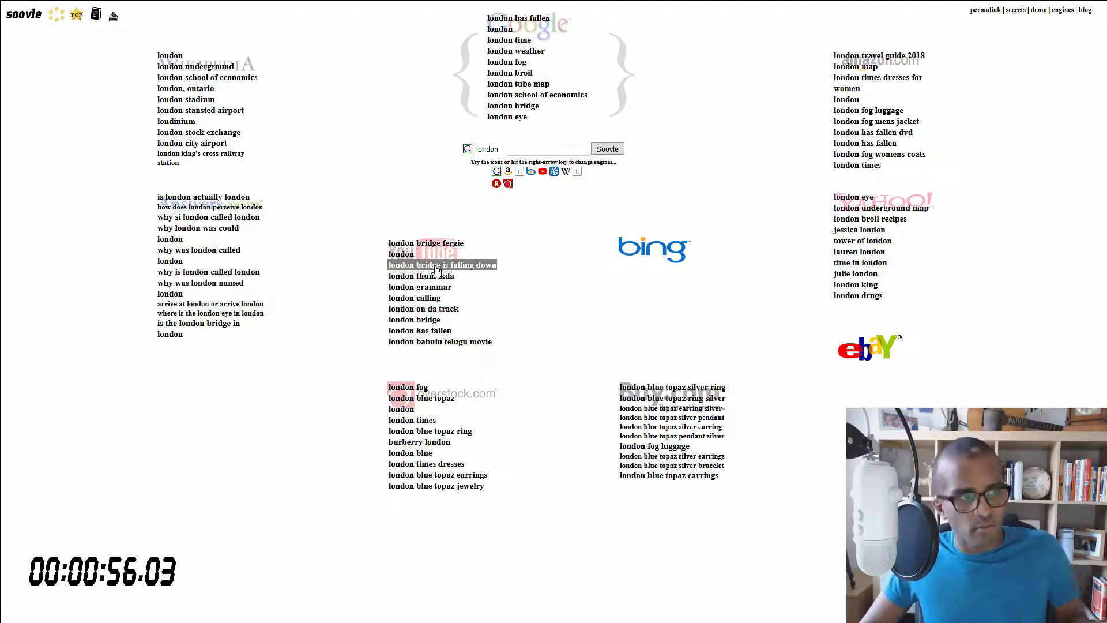
pyautogui.moveTo(427, 297)
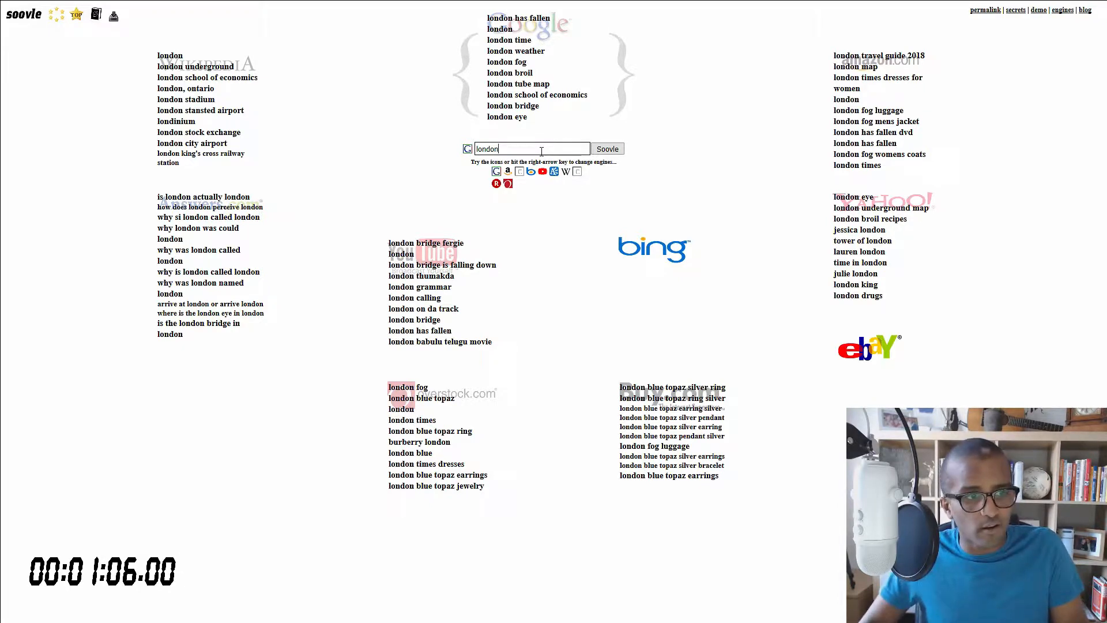
pyautogui.moveTo(503, 187)
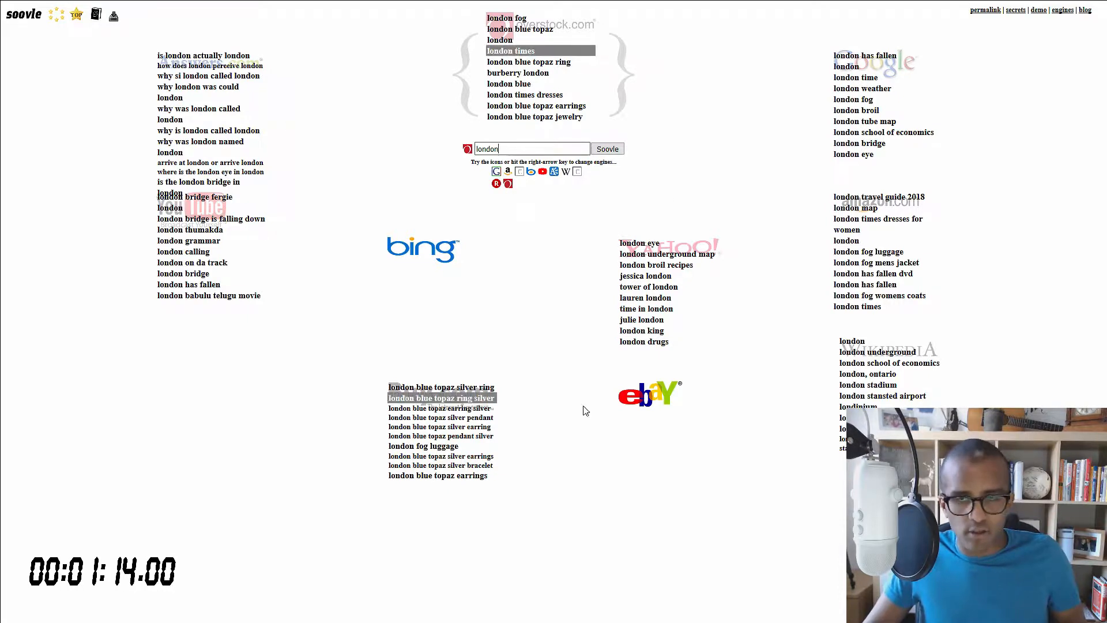
pyautogui.moveTo(680, 368)
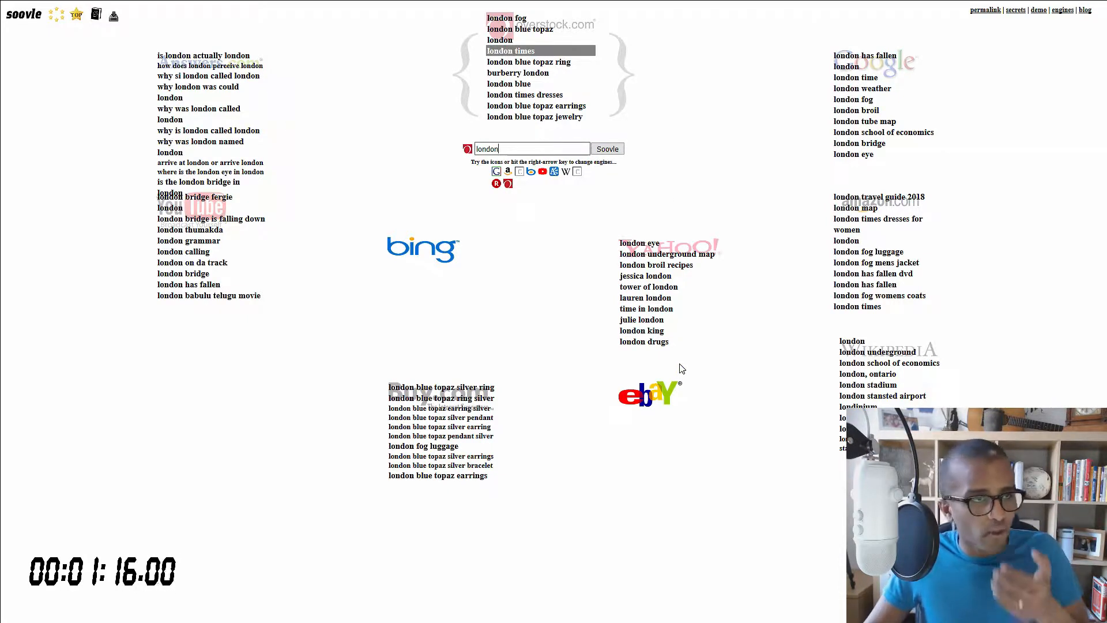
pyautogui.moveTo(651, 377)
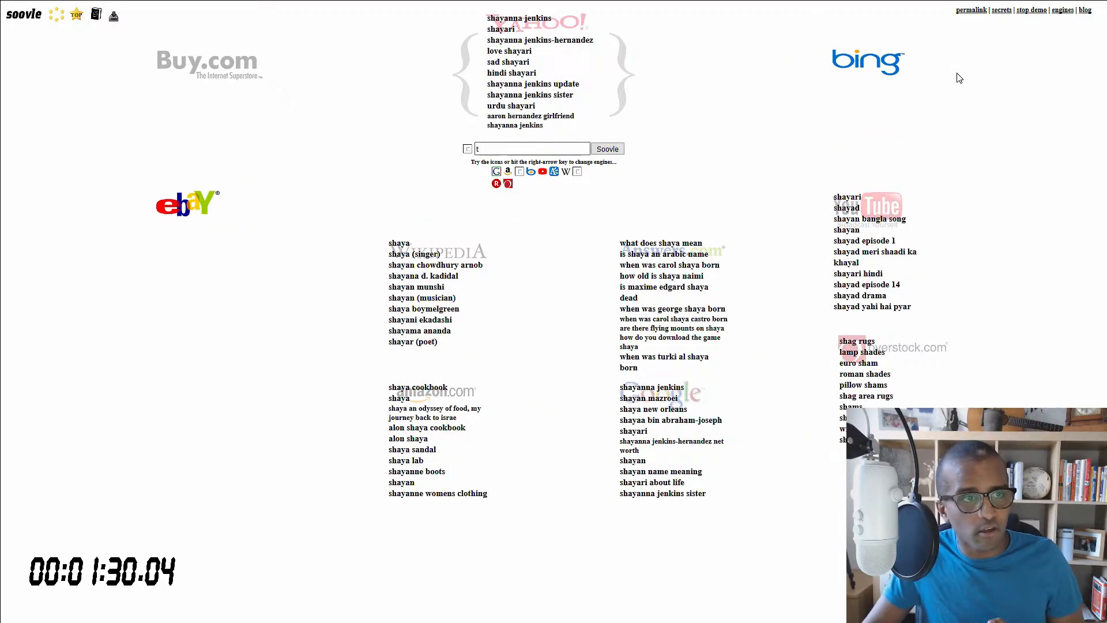
pyautogui.write('tiger')
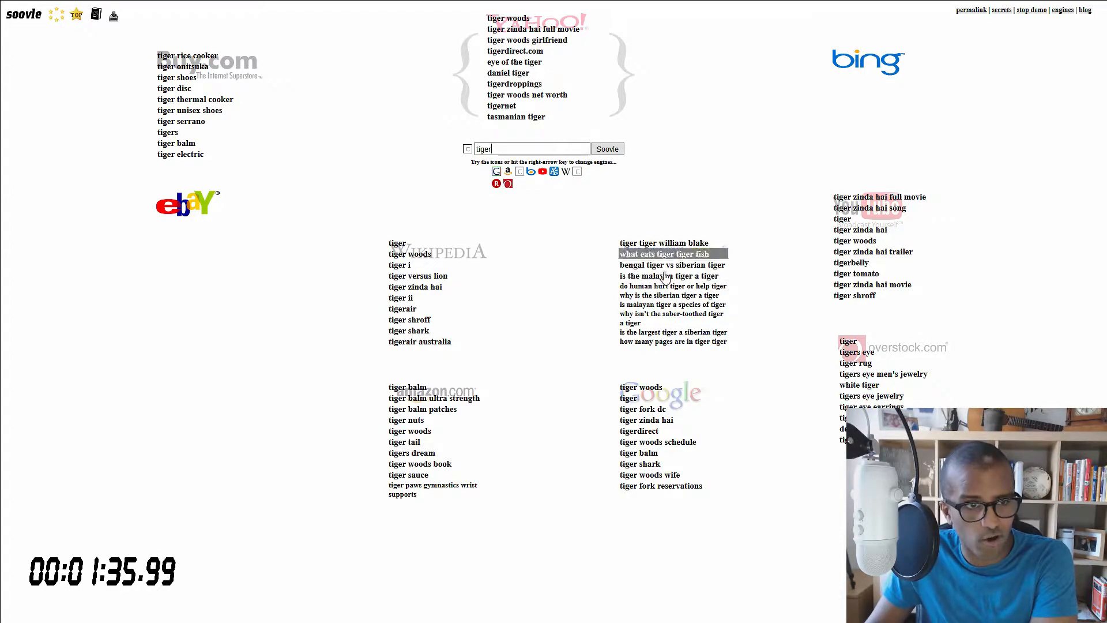
pyautogui.write('lev')
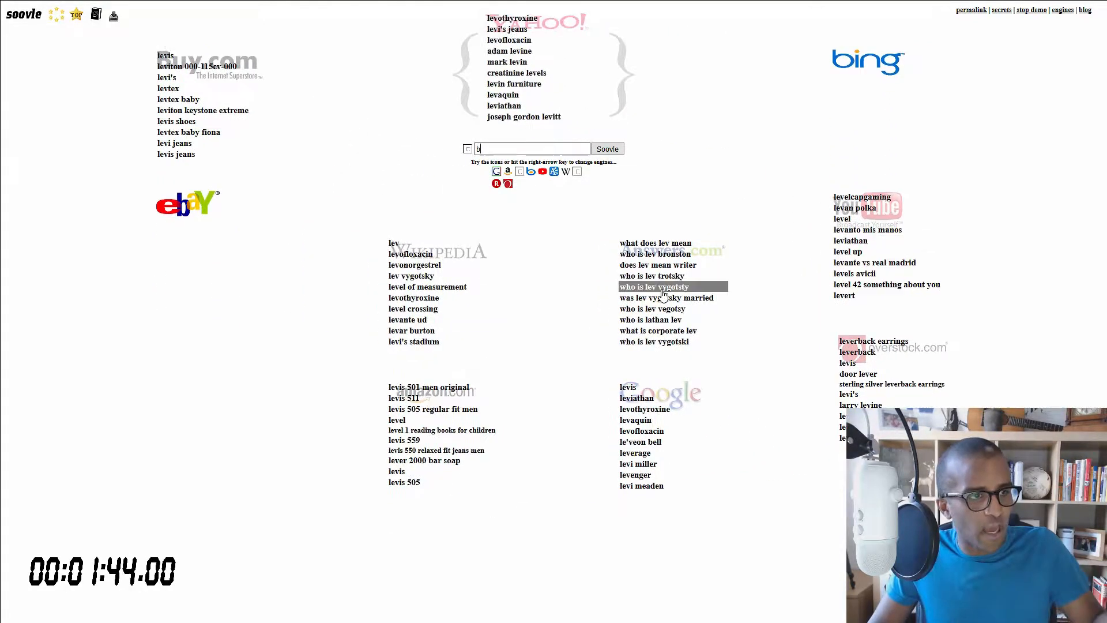
pyautogui.write('ook')
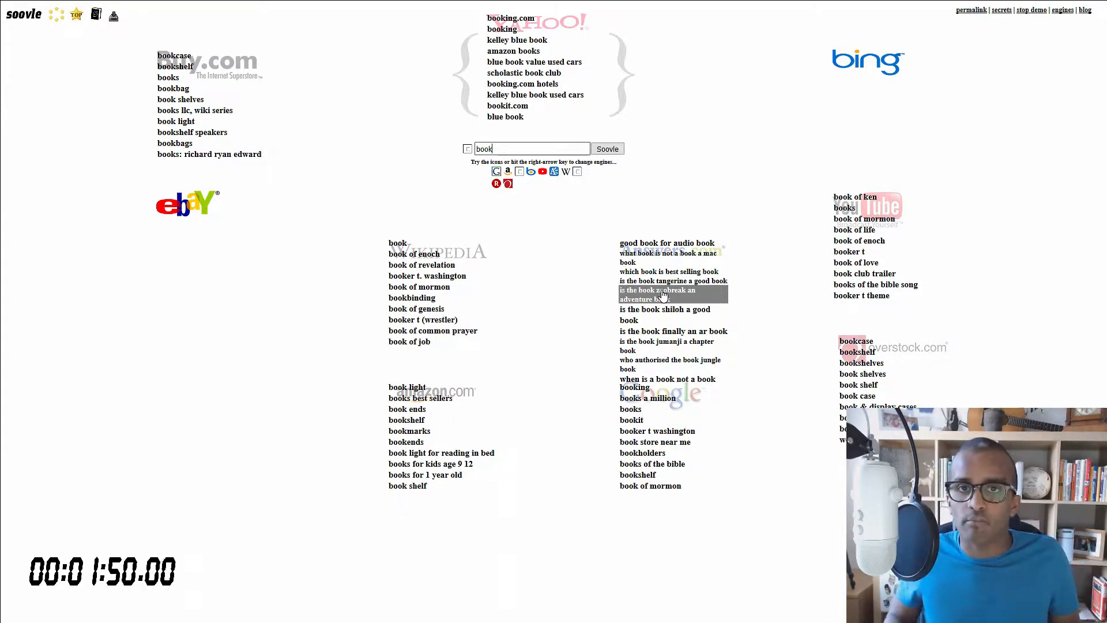
pyautogui.write('star')
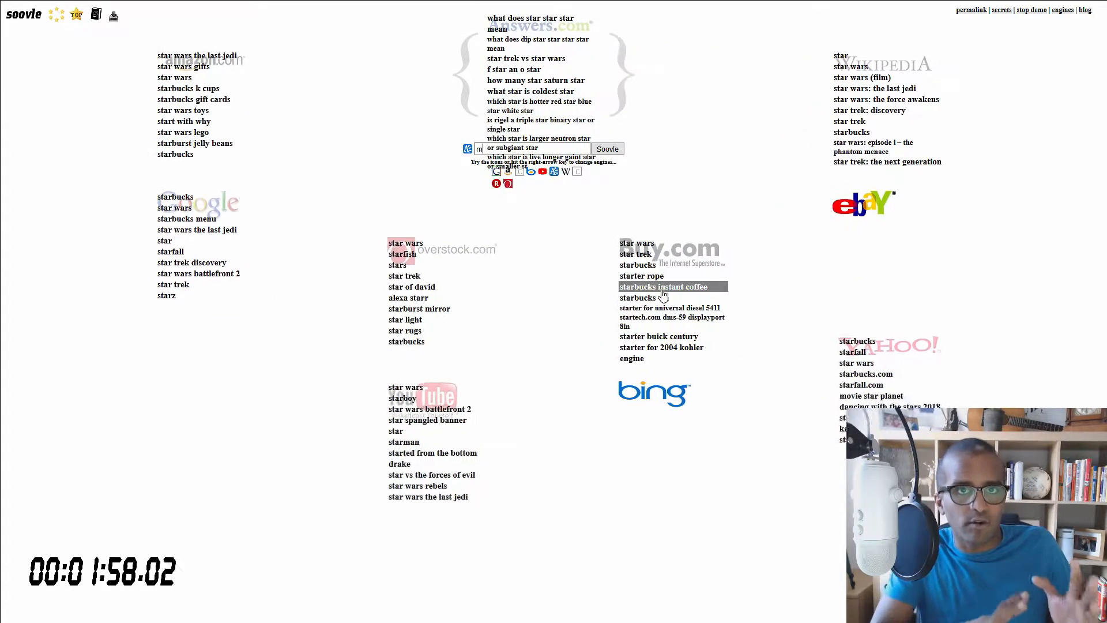
pyautogui.write('man')
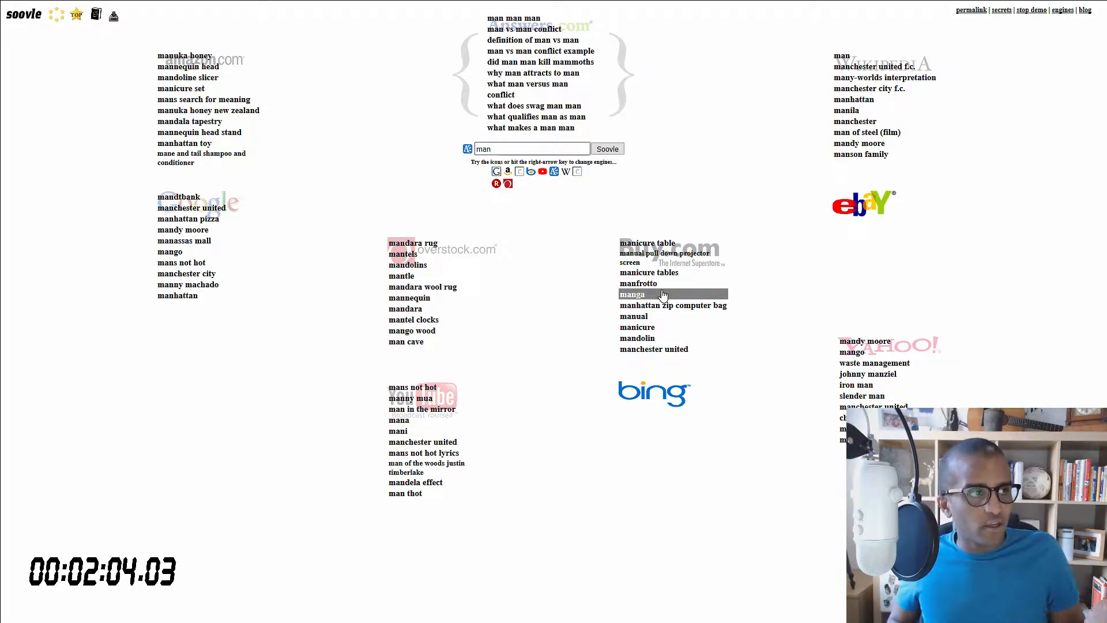
pyautogui.write('appl')
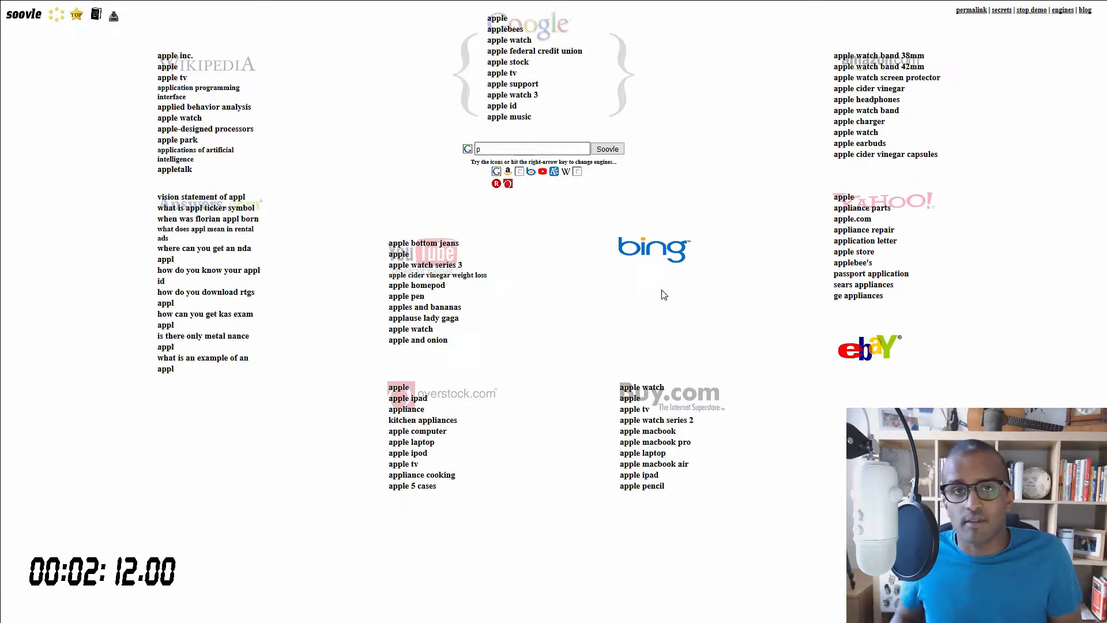
pyautogui.write('ipe')
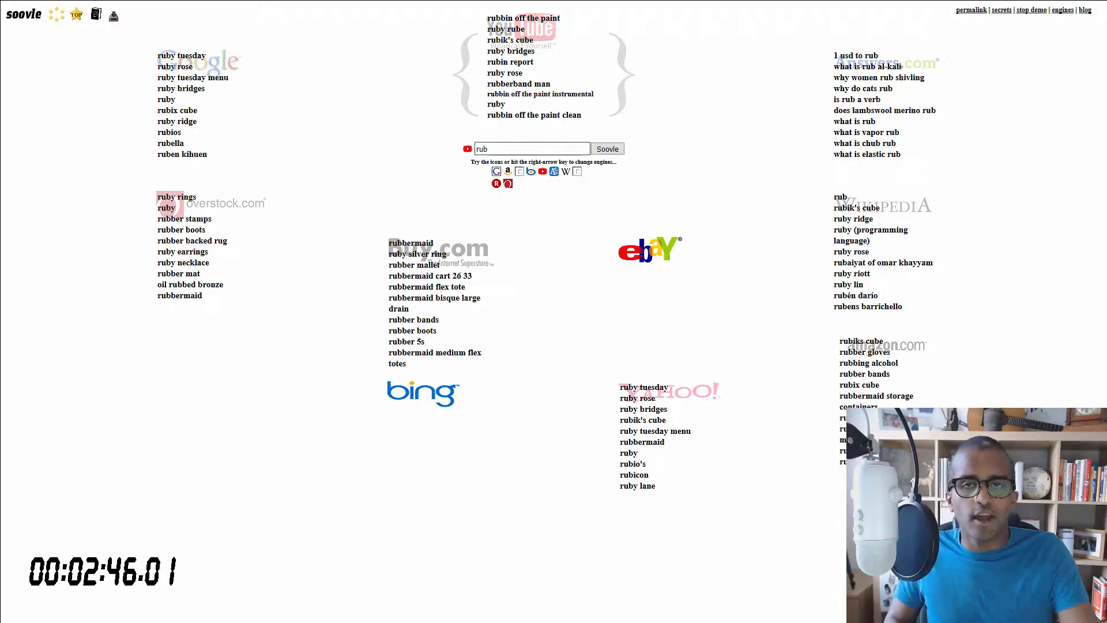
pyautogui.write('book')
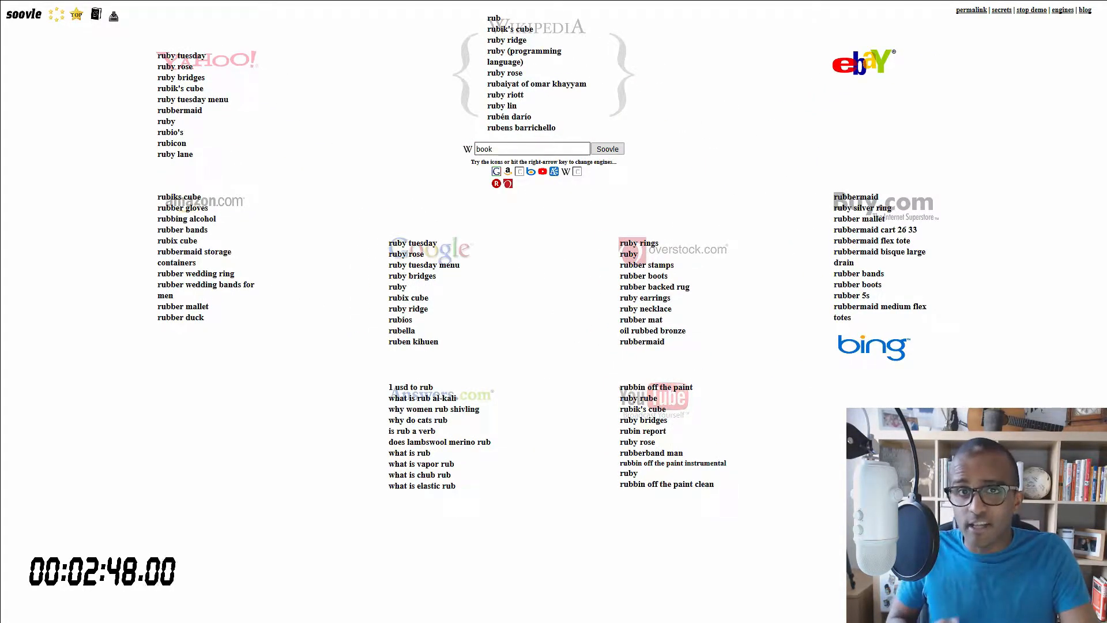
pyautogui.write('book')
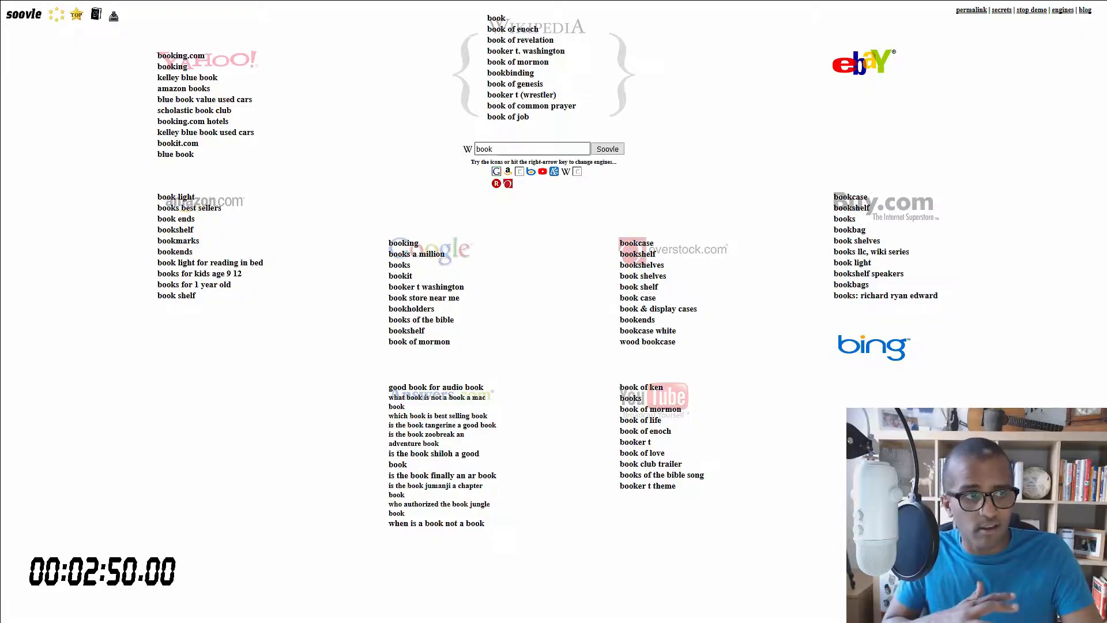